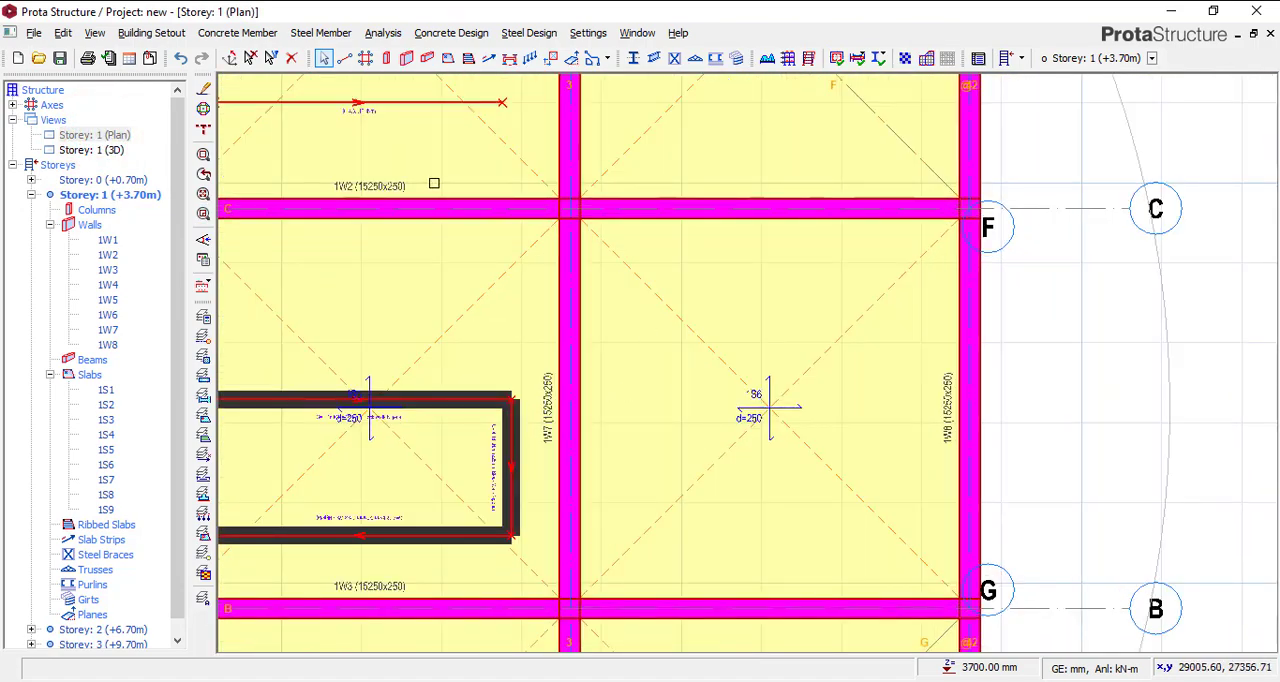
pyautogui.moveTo(530, 58)
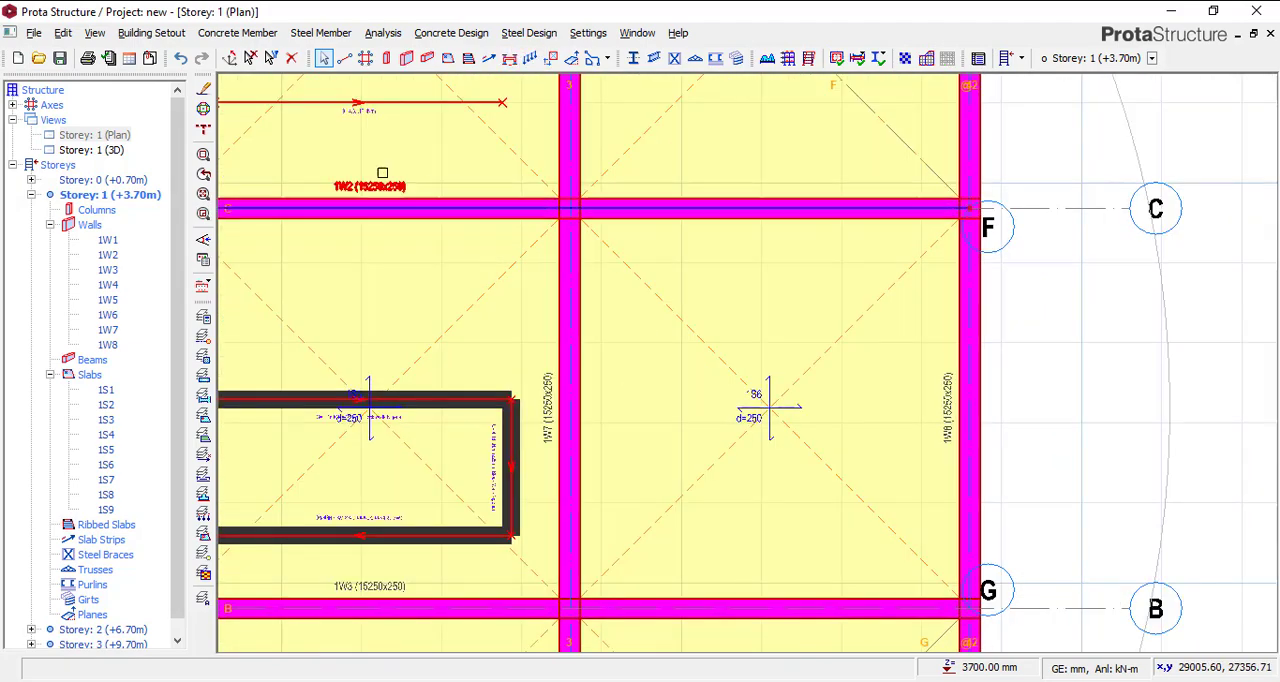
pyautogui.moveTo(528, 58)
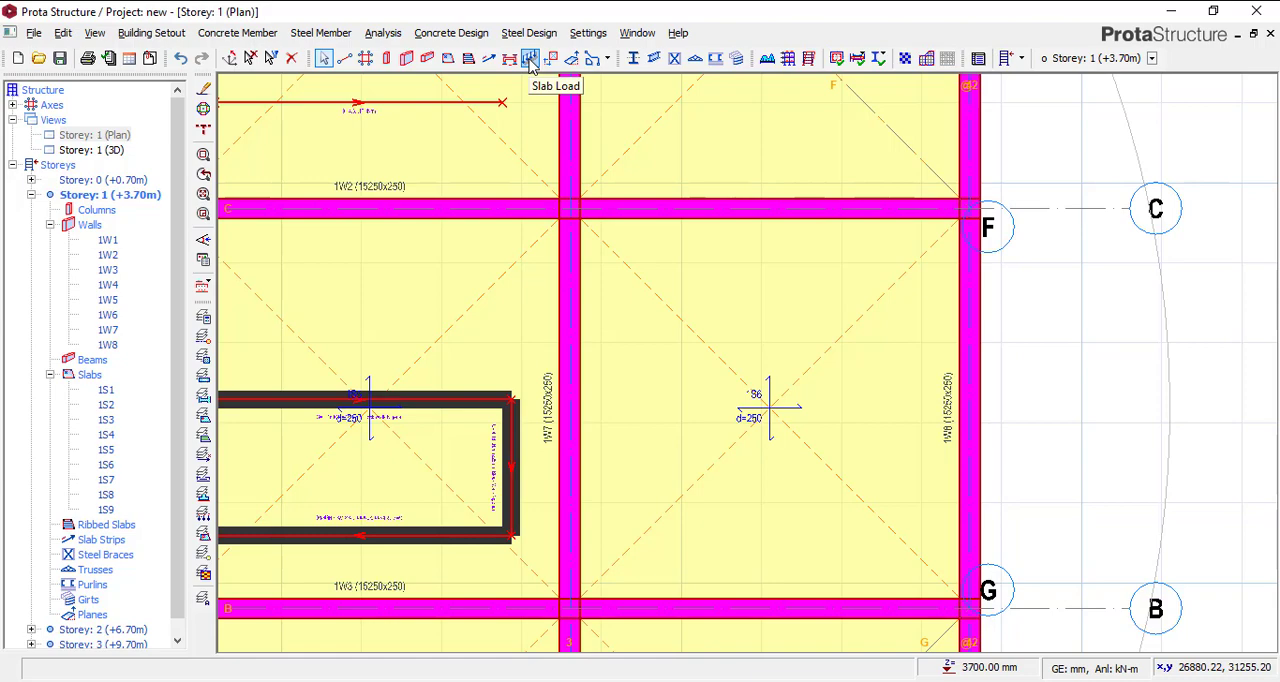
# - Start a slab point load with G = 5 kN dead and switch to the Q live load case for 10 kN
pyautogui.click(528, 58)
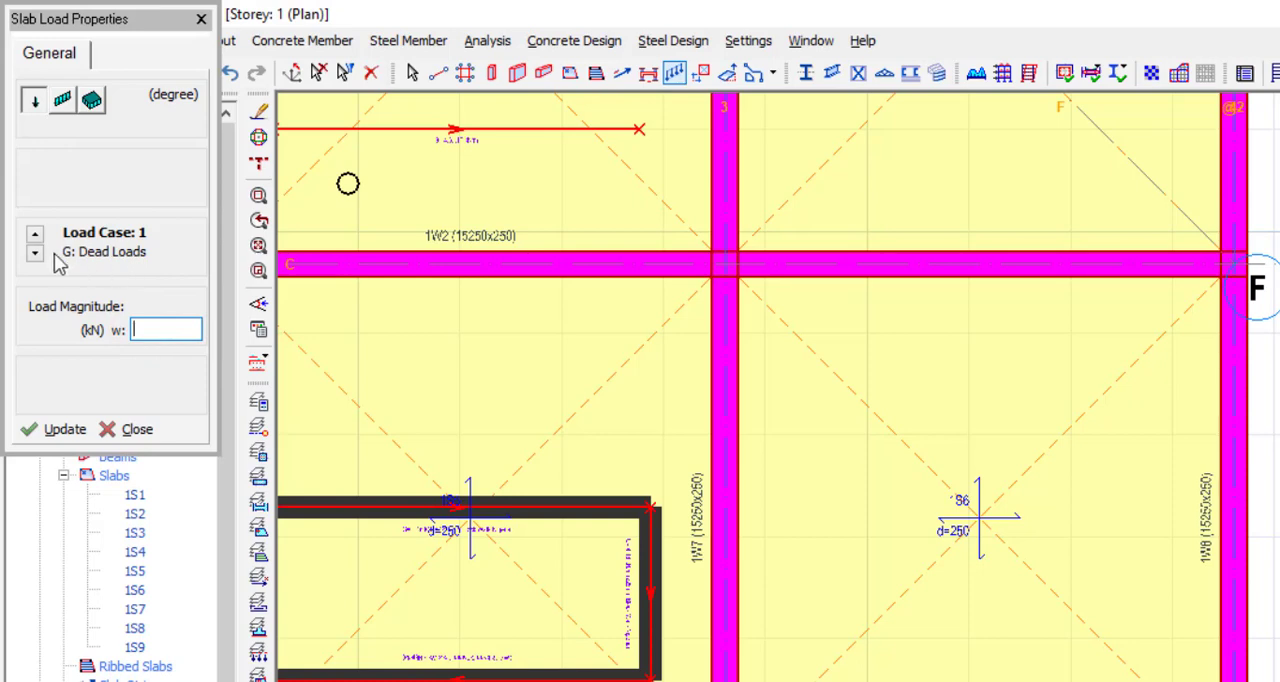
pyautogui.moveTo(110, 244)
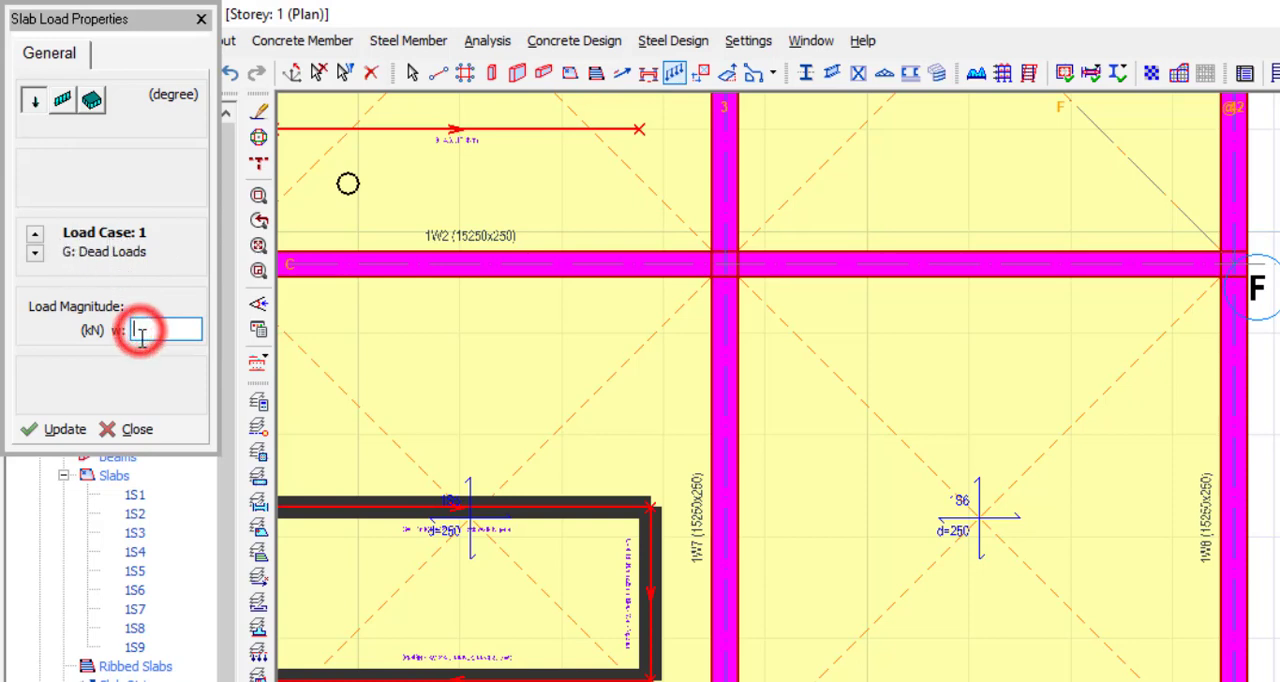
pyautogui.write('5')
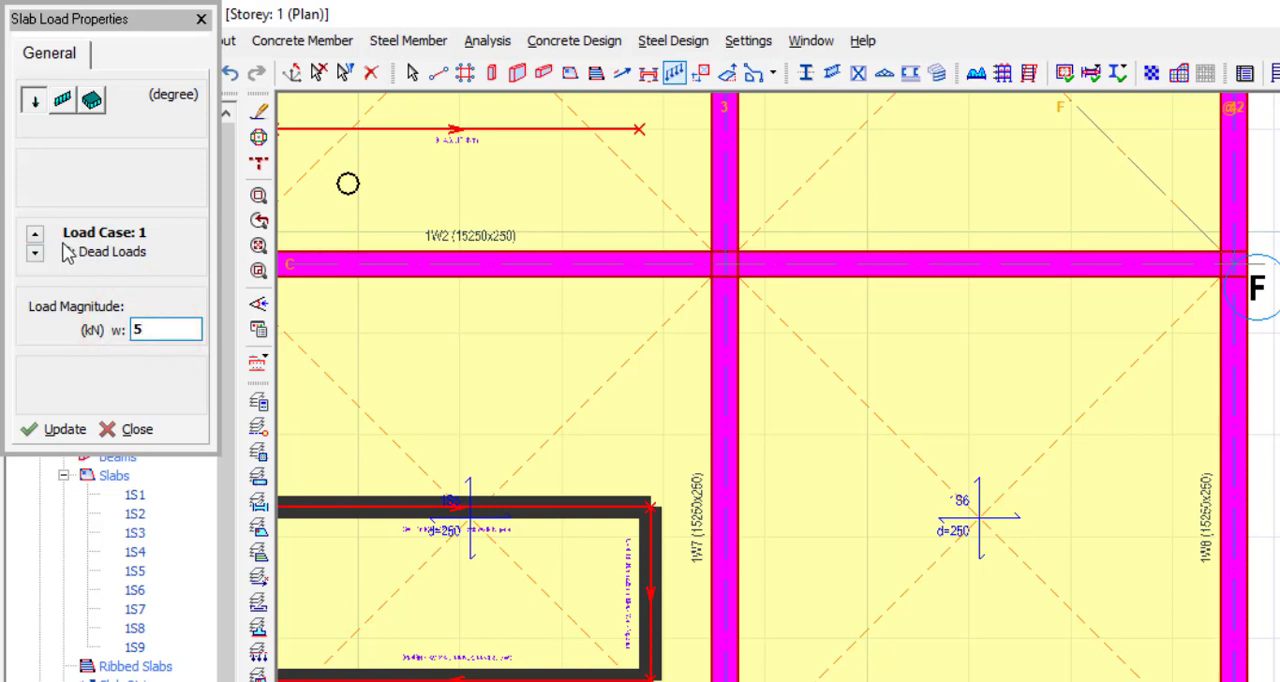
pyautogui.click(36, 234)
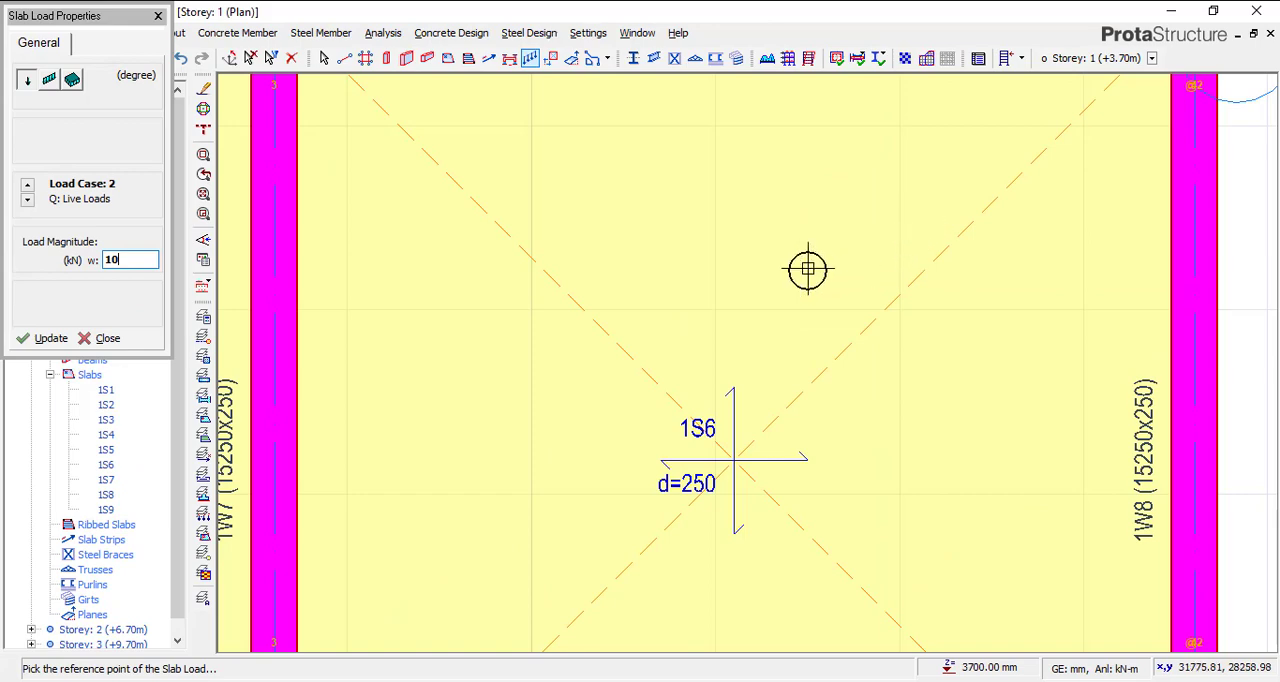
pyautogui.moveTo(714, 308)
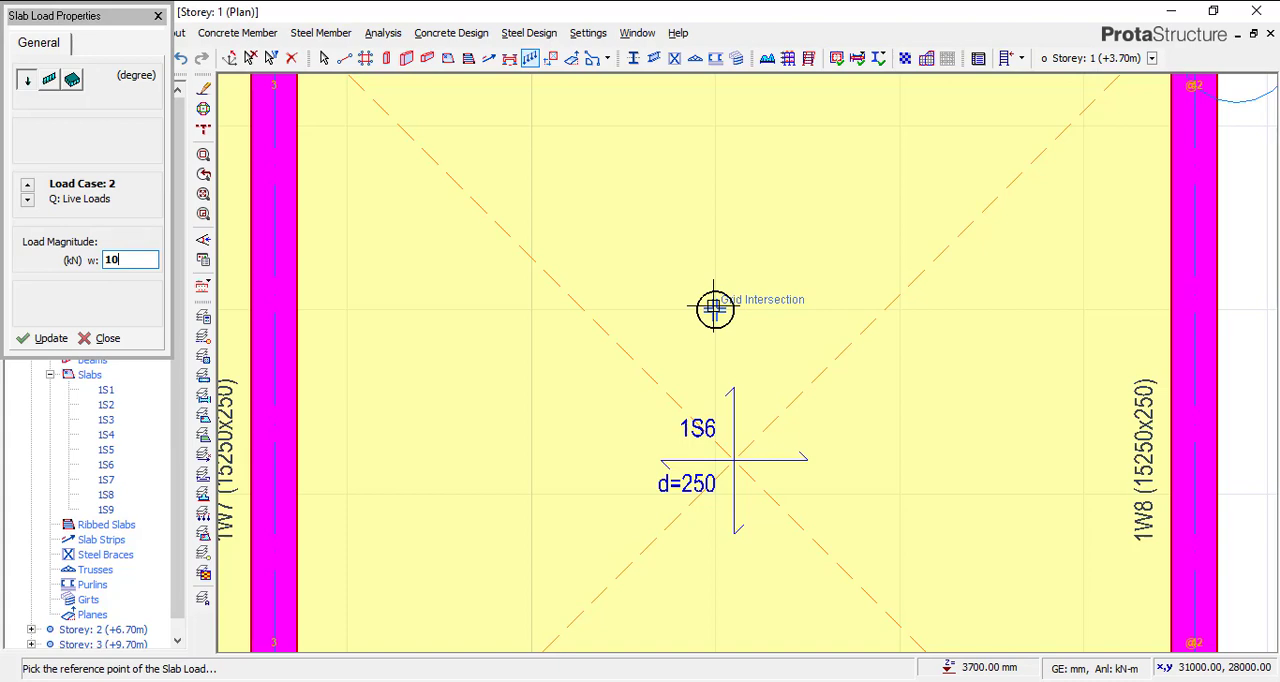
# - Pick the gridline intersection above the 1S6 label as the load's reference point
pyautogui.click(714, 308)
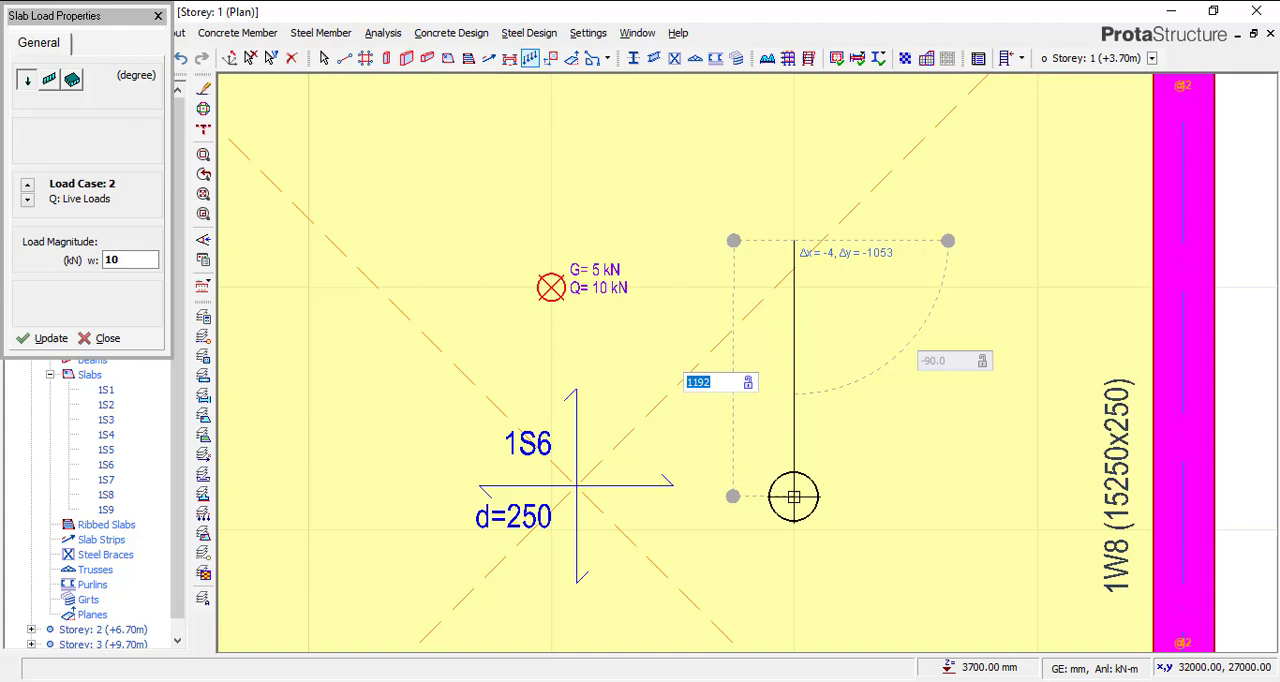
# - Place the G=5 kN, Q=10 kN load 1200 mm directly below the reference point on slab 1S6
pyautogui.write('1200')
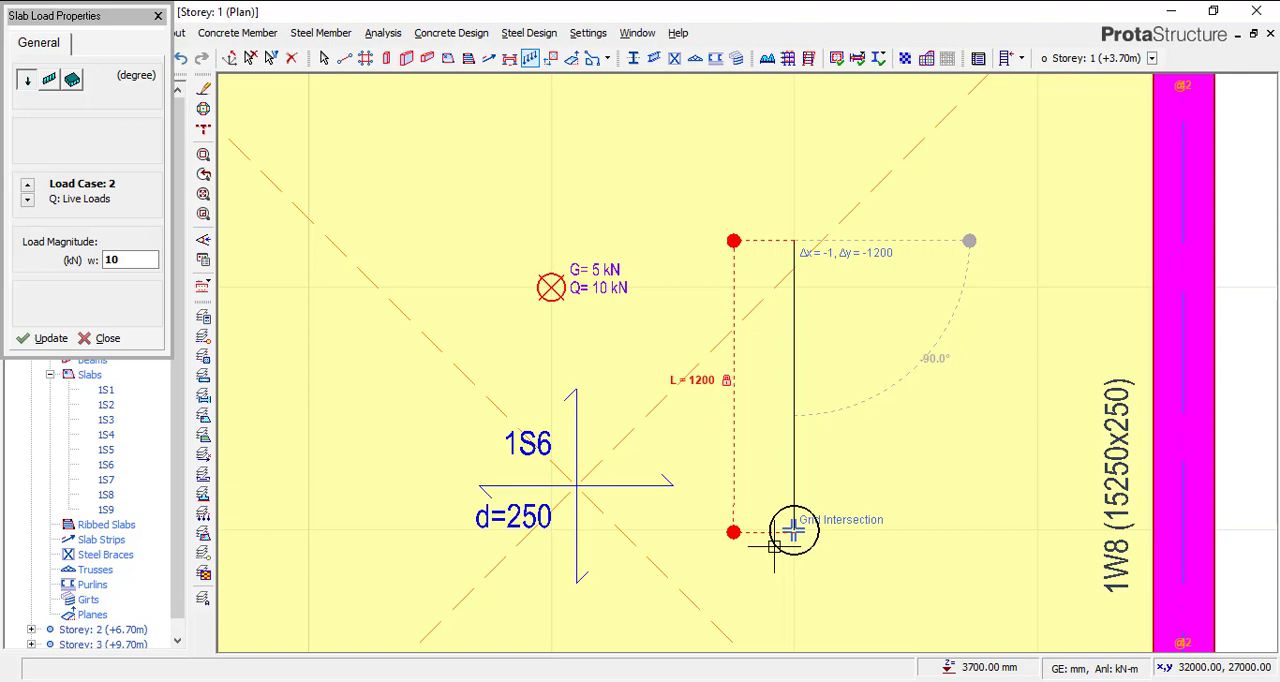
pyautogui.click(790, 532)
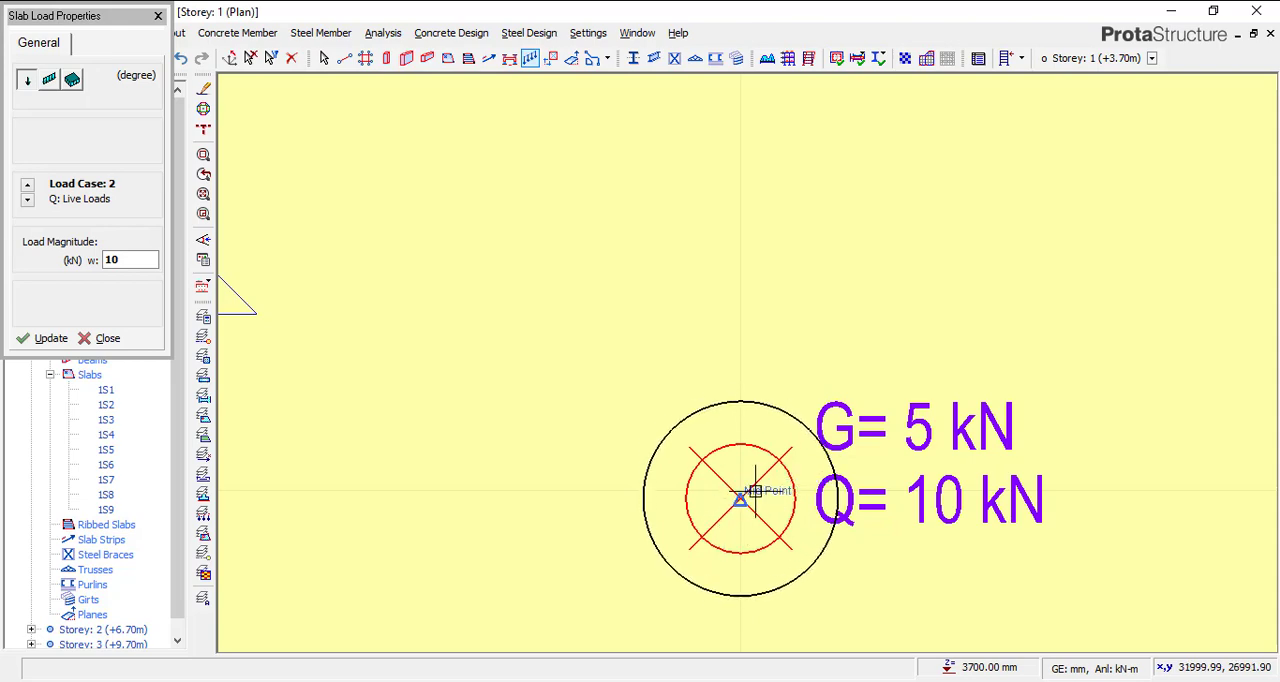
pyautogui.moveTo(896, 460)
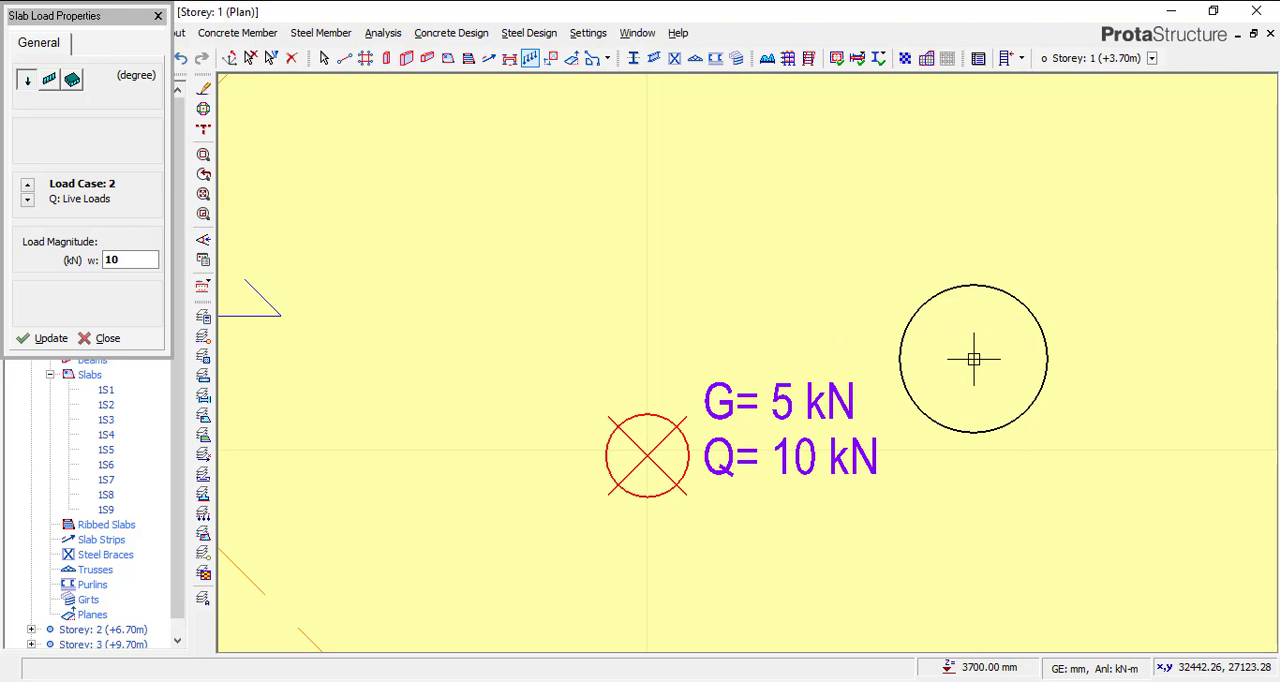
pyautogui.moveTo(972, 358)
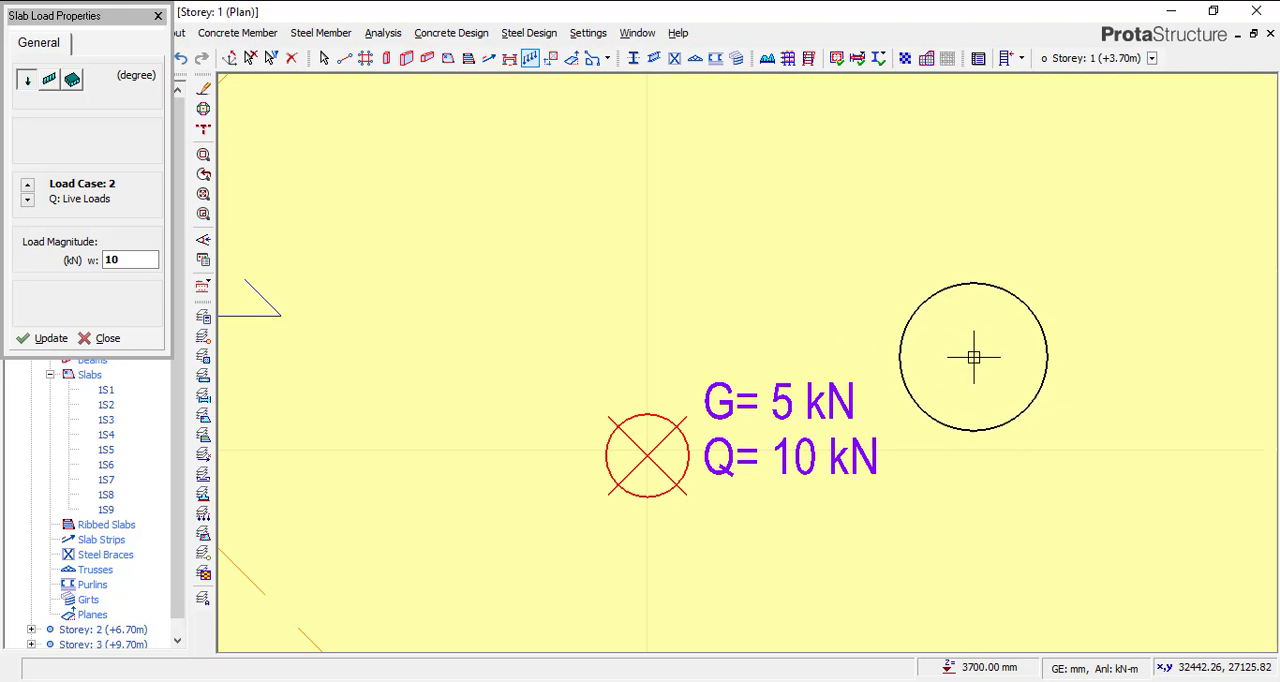